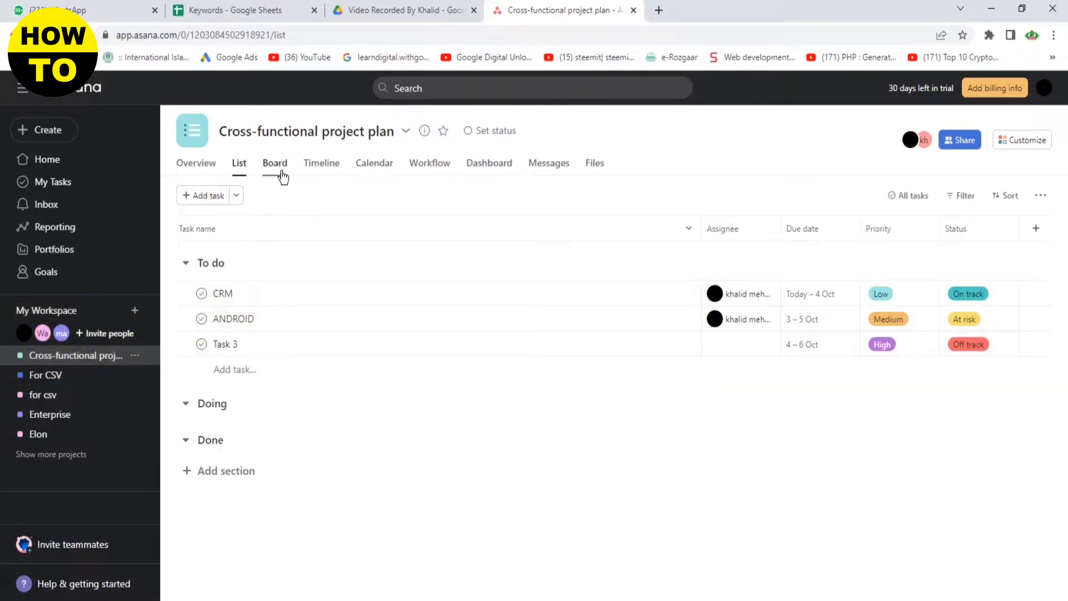
{"action": "mouse_move", "coordinate": [916, 139]}
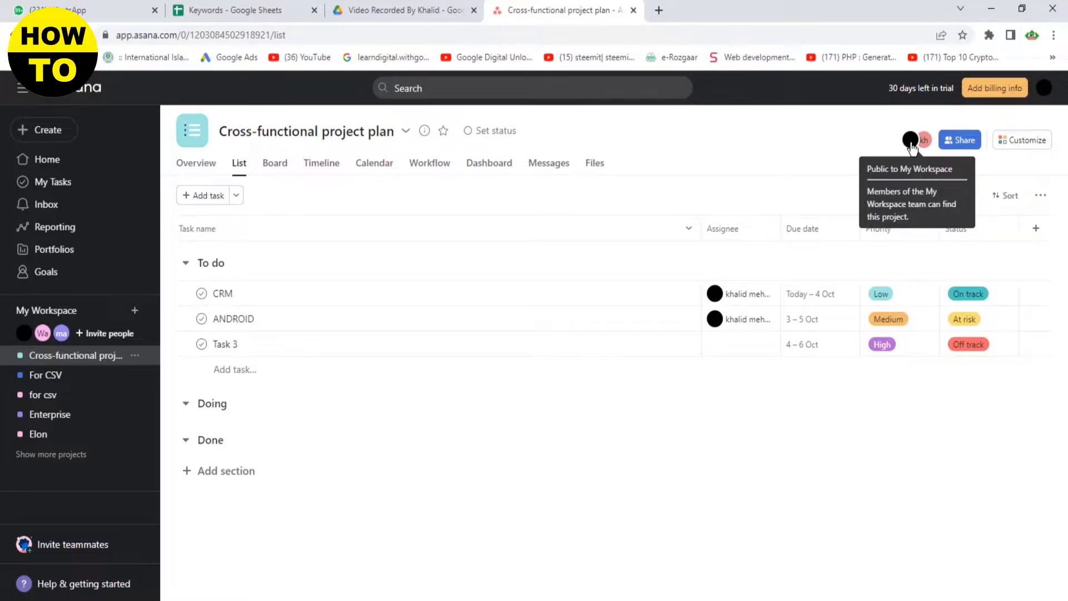
Open the Cross-functional project plan's Share dialog on its Members tab
{"action": "left_click", "coordinate": [910, 140]}
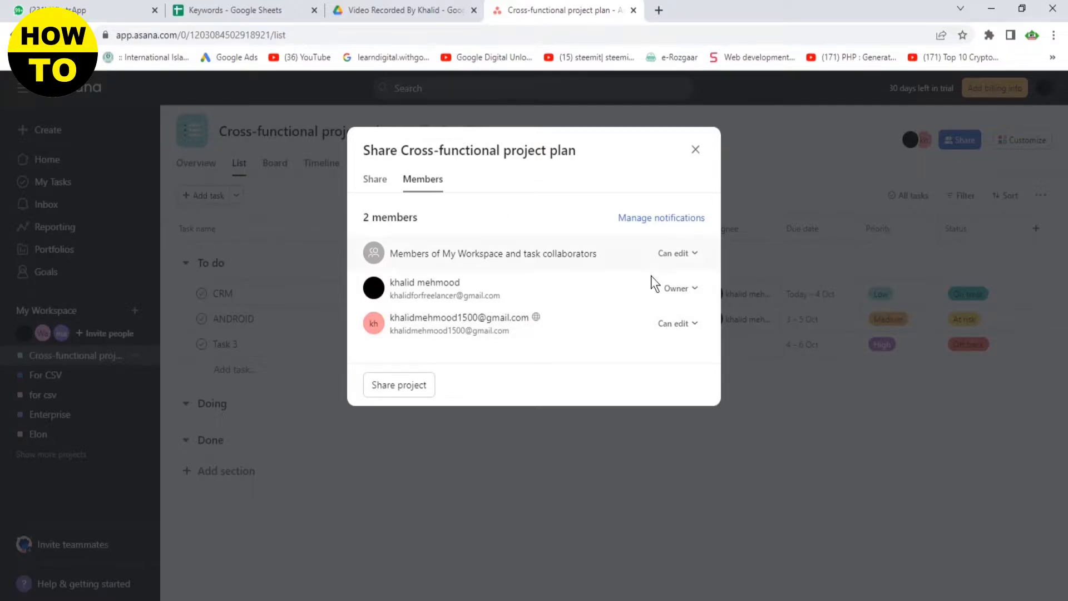
{"action": "mouse_move", "coordinate": [687, 324]}
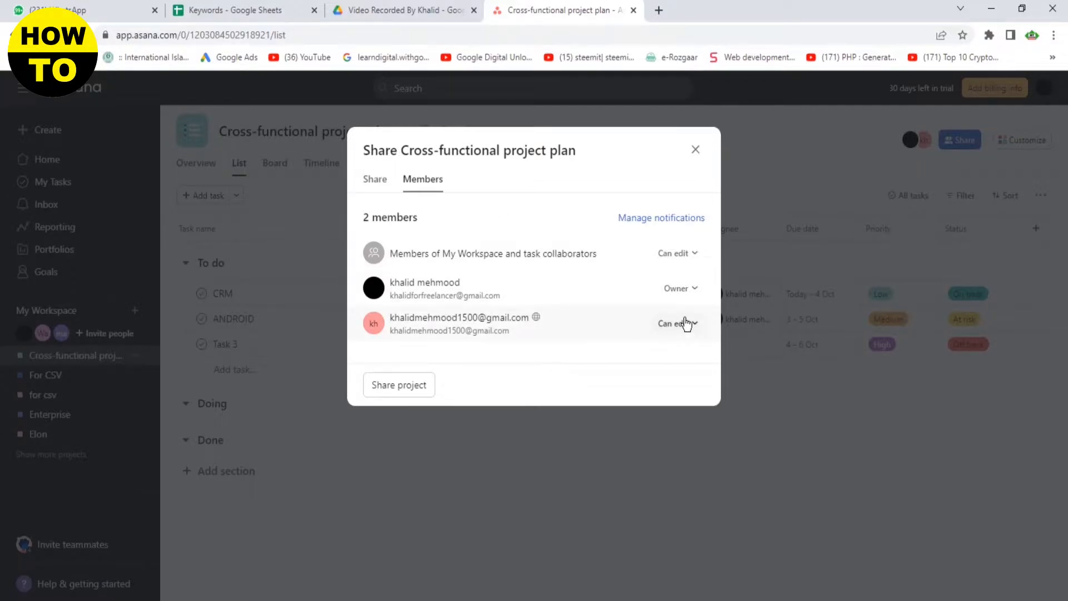
{"action": "mouse_move", "coordinate": [695, 308]}
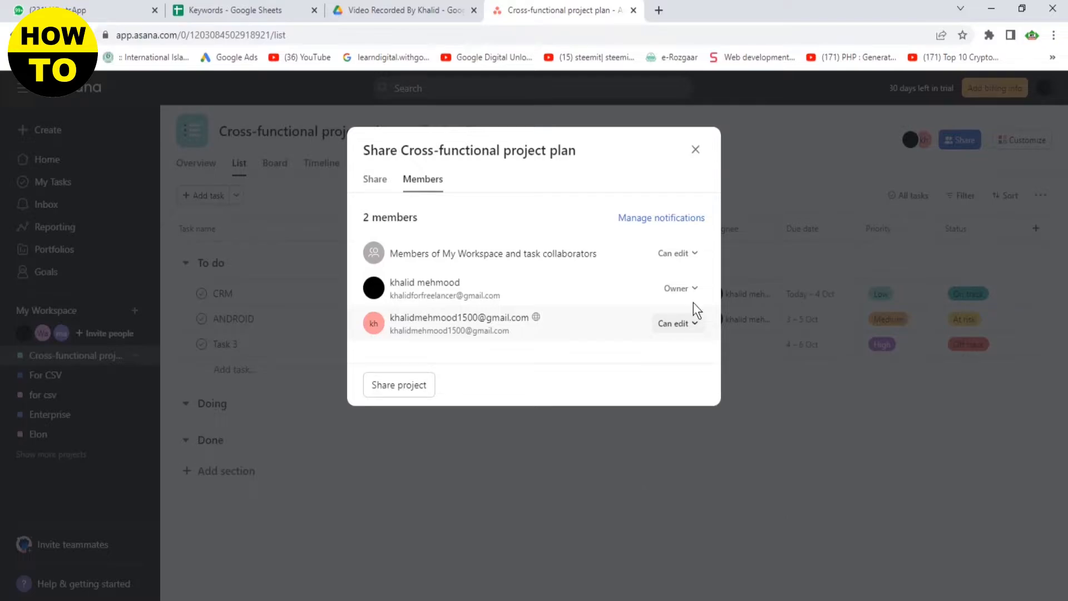
{"action": "left_click", "coordinate": [680, 288]}
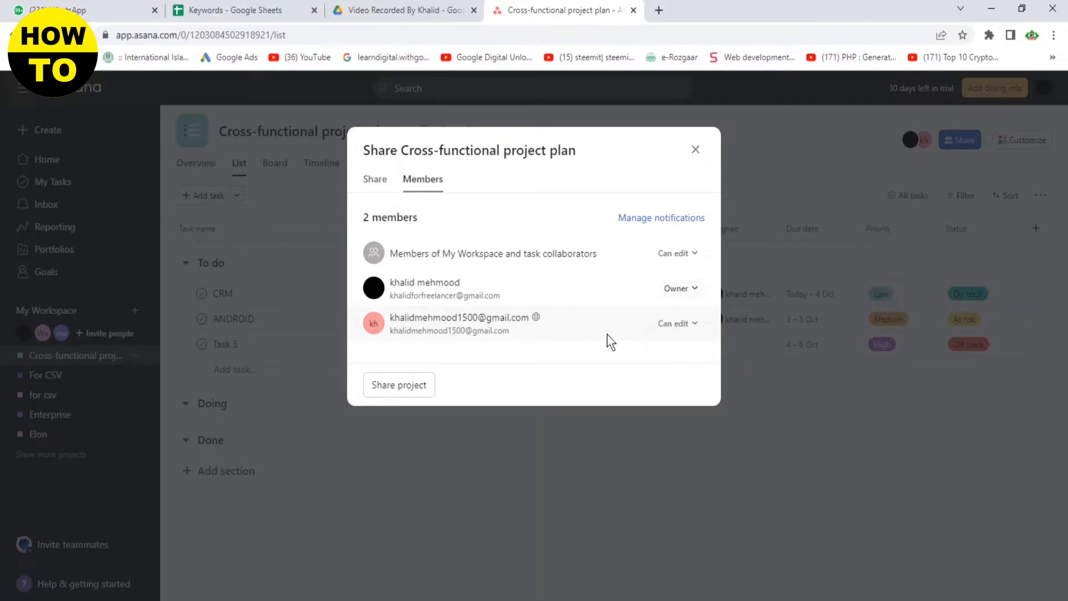
Remove the second member from the project via the 'Can edit' dropdown
{"action": "left_click", "coordinate": [677, 323]}
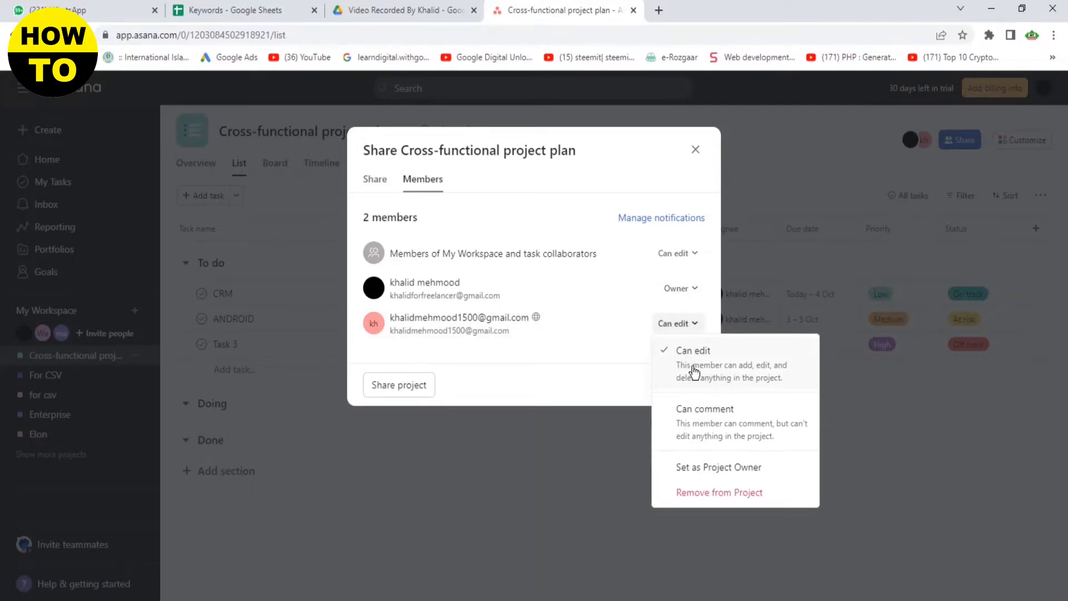
{"action": "mouse_move", "coordinate": [682, 419]}
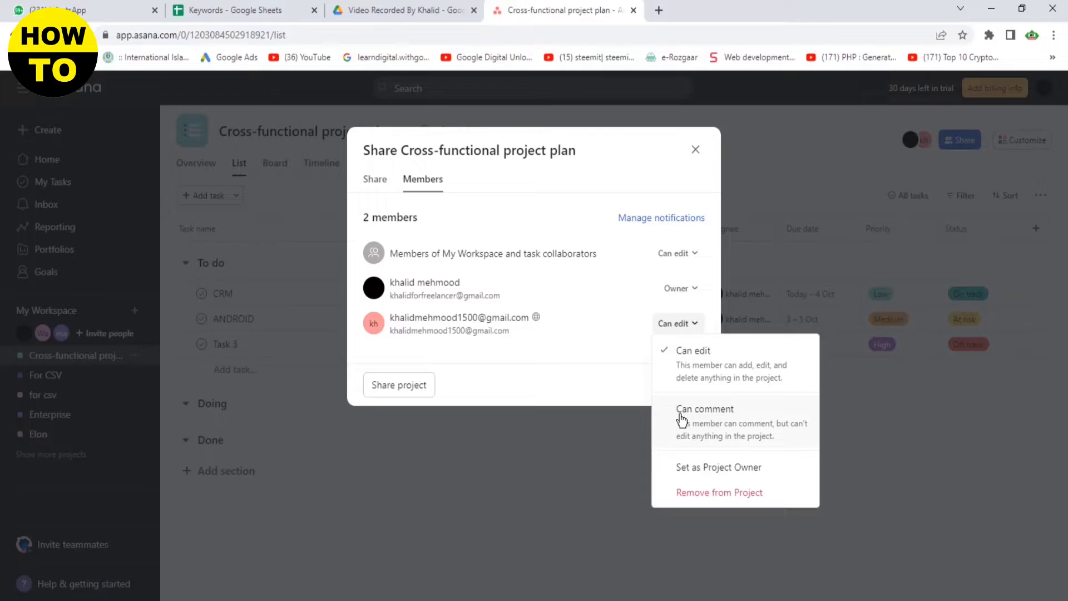
{"action": "mouse_move", "coordinate": [752, 472]}
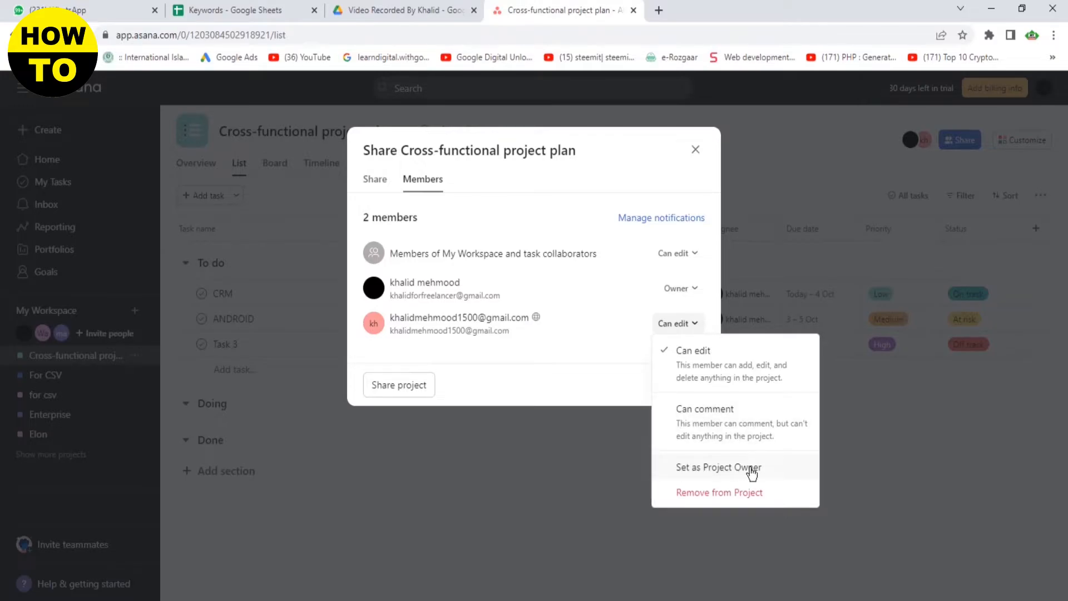
{"action": "mouse_move", "coordinate": [742, 501]}
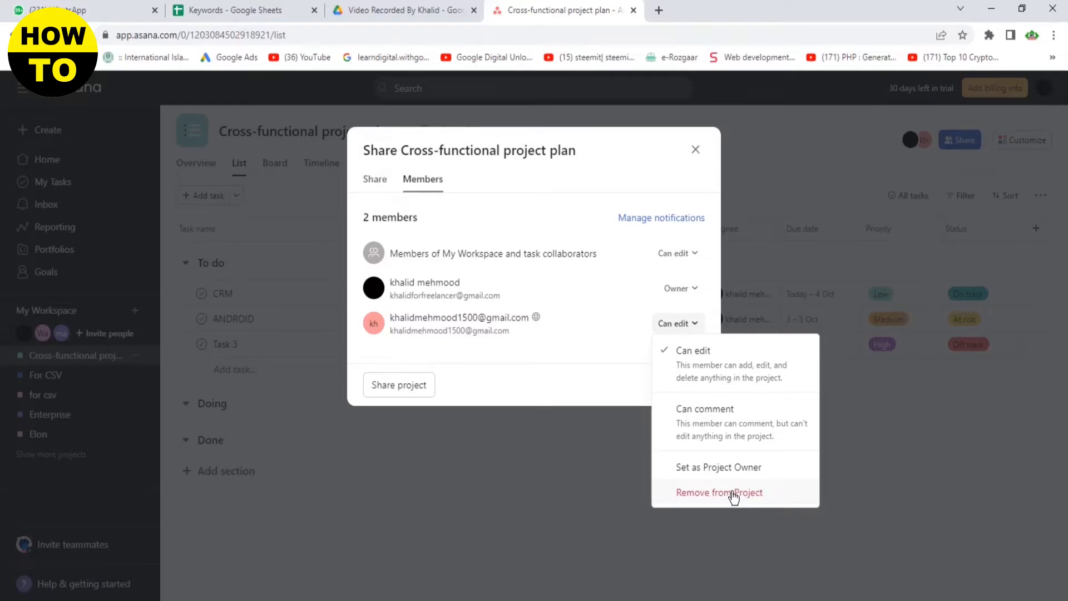
{"action": "left_click", "coordinate": [719, 492]}
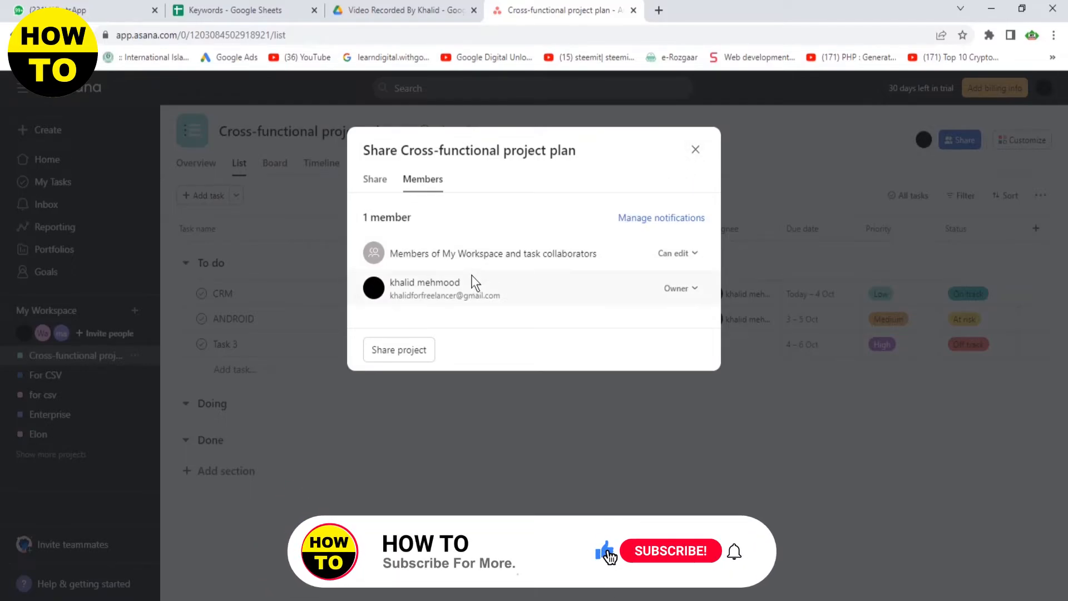
Highlight the remaining owner's name, then close the Share dialog
{"action": "double_click", "coordinate": [425, 282]}
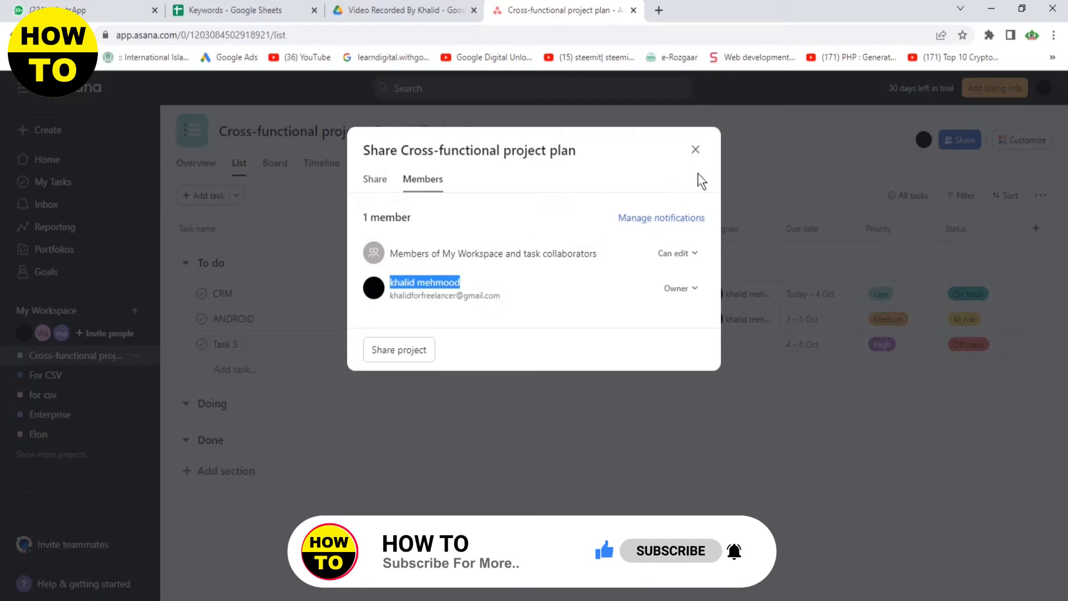
{"action": "left_click", "coordinate": [696, 149]}
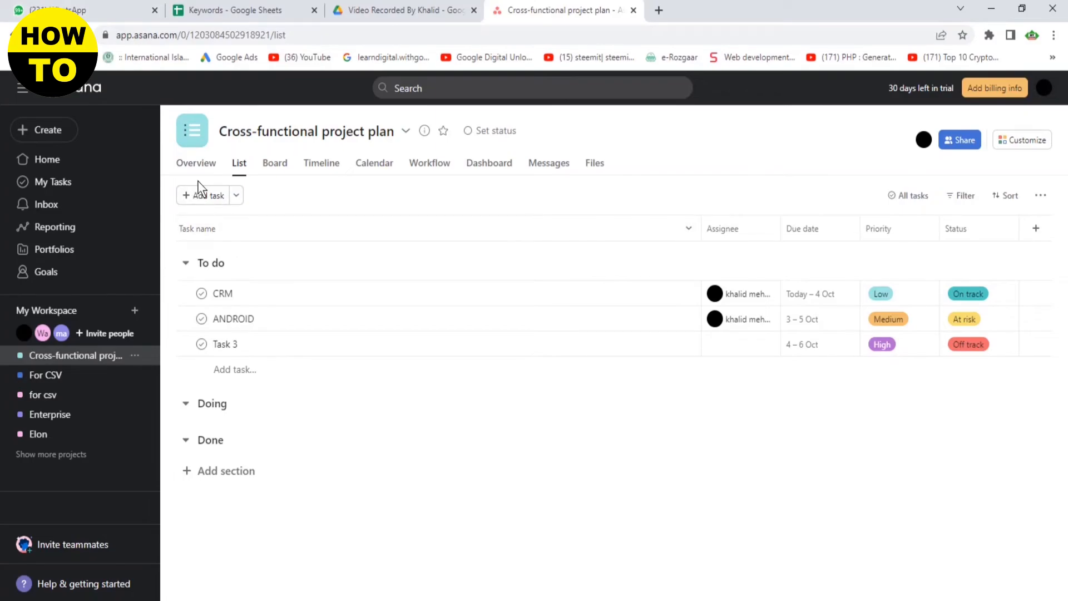
Reopen the Share dialog from the member avatar beside Share
{"action": "left_click", "coordinate": [959, 140]}
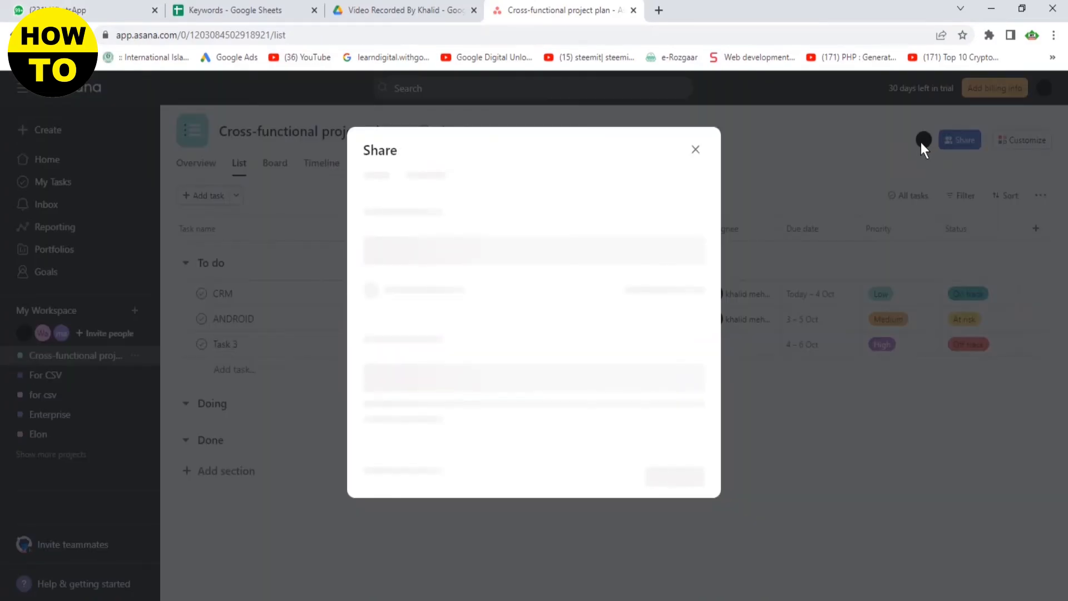